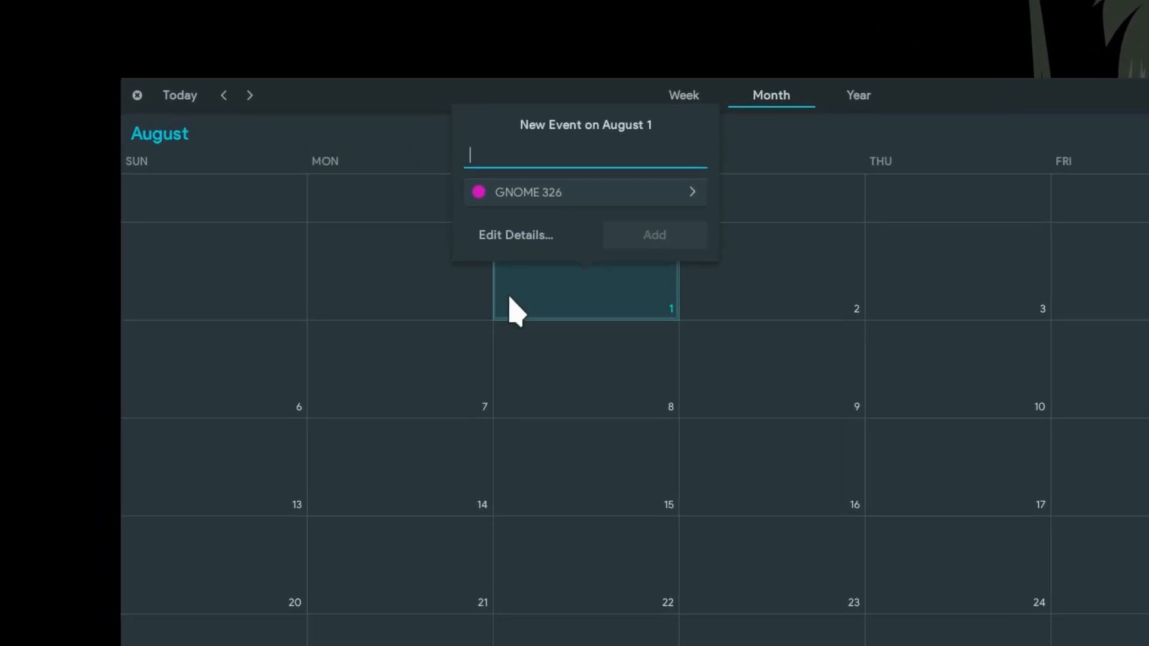
Step: Start a new event on August 1 titled 'EVERY TUE!'
{"action": "type", "text": "EVERY TUE"}
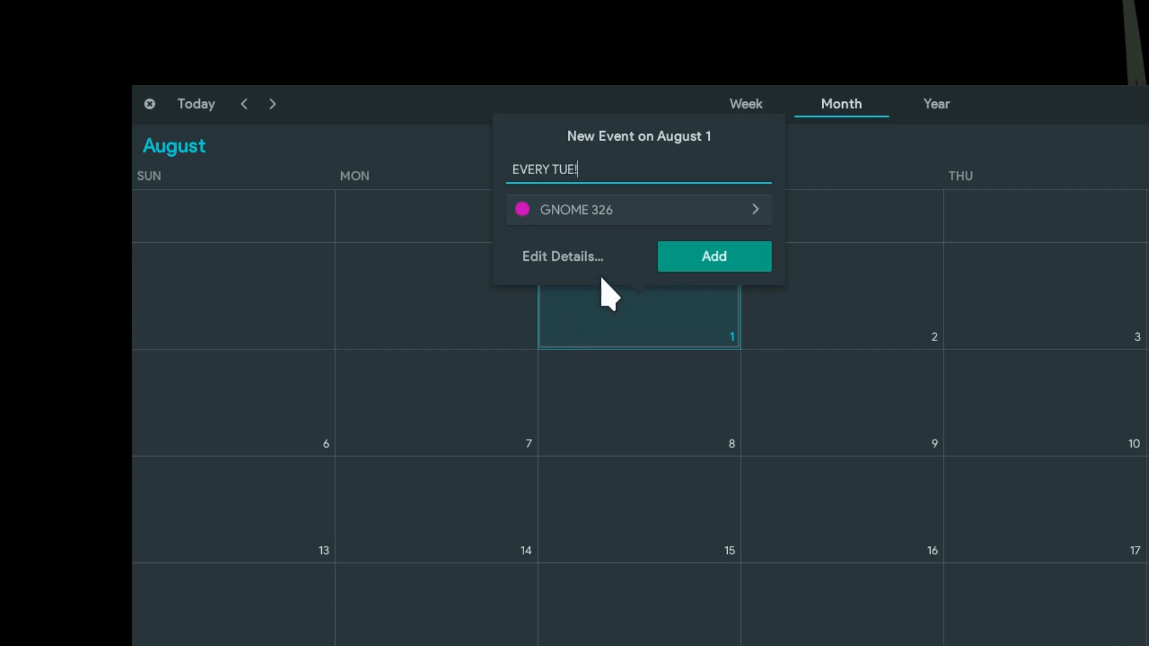
Step: Make EVERY TUE! repeat Weekly in its details and save it
{"action": "left_click", "coordinate": [562, 256]}
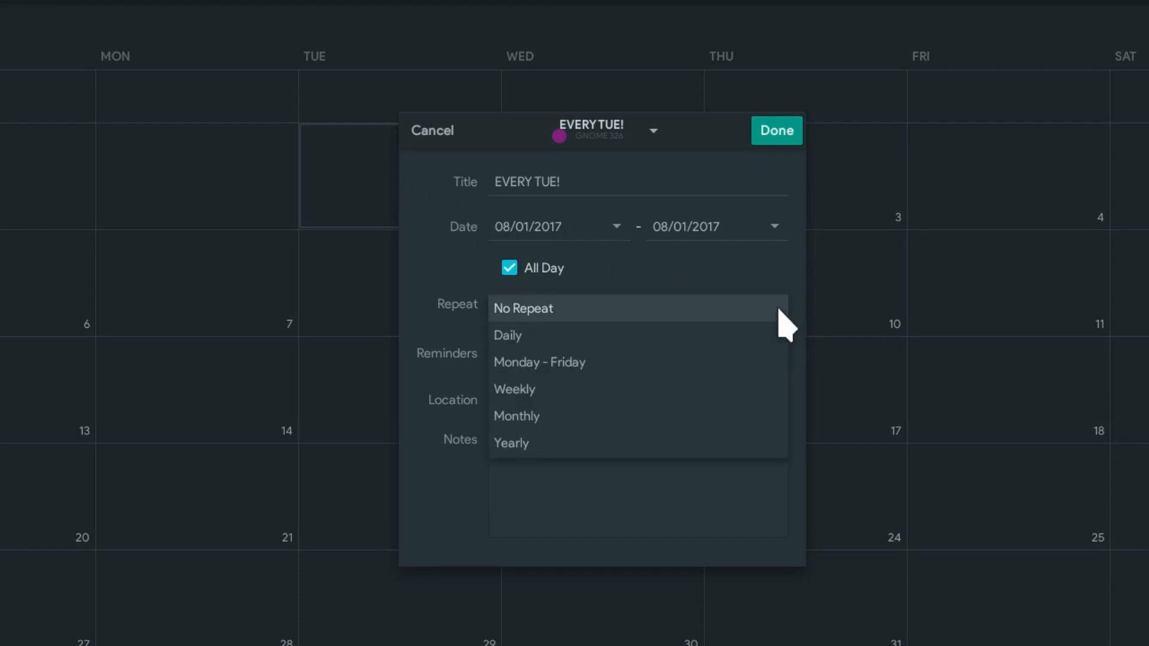
{"action": "left_click", "coordinate": [513, 389]}
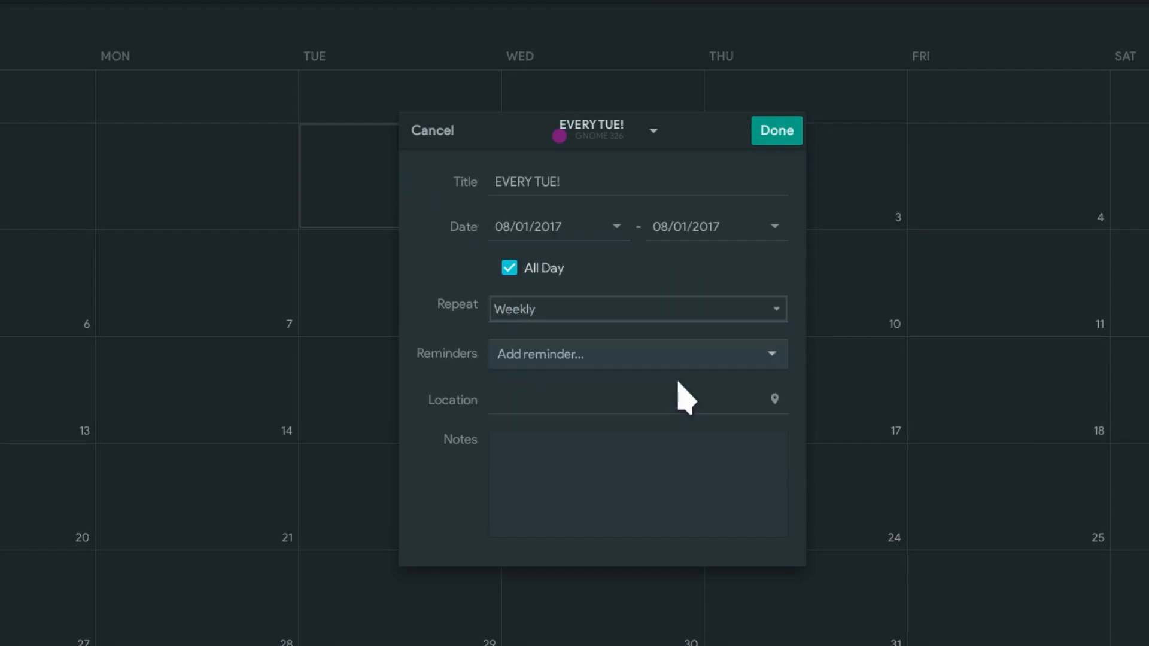
{"action": "left_click", "coordinate": [776, 131]}
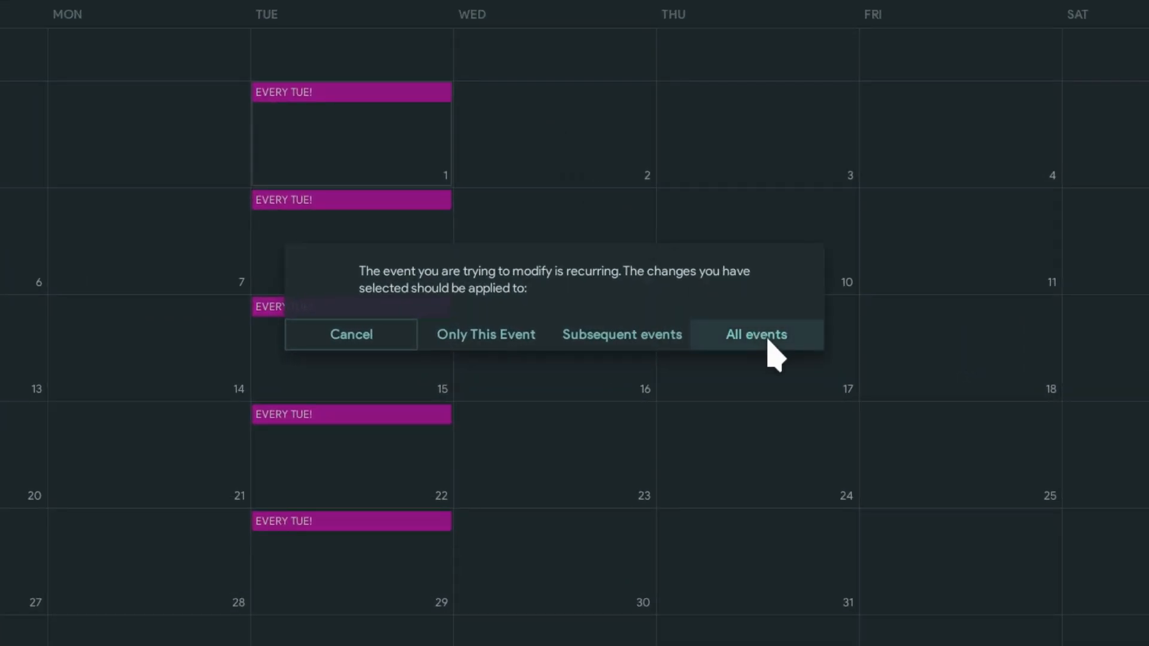
Step: Move all occurrences to Wednesday and rename the event 'EVERY WED!' for all occurrences
{"action": "left_click", "coordinate": [755, 334]}
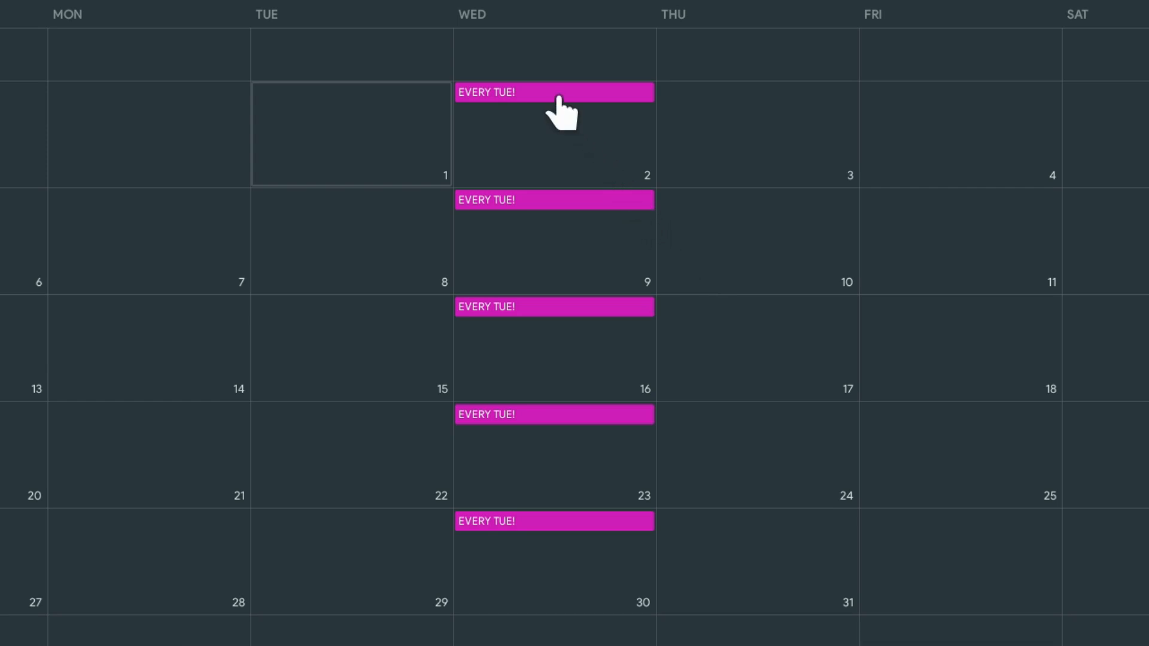
{"action": "left_click", "coordinate": [553, 92]}
{"action": "type", "text": "EVERY WED!"}
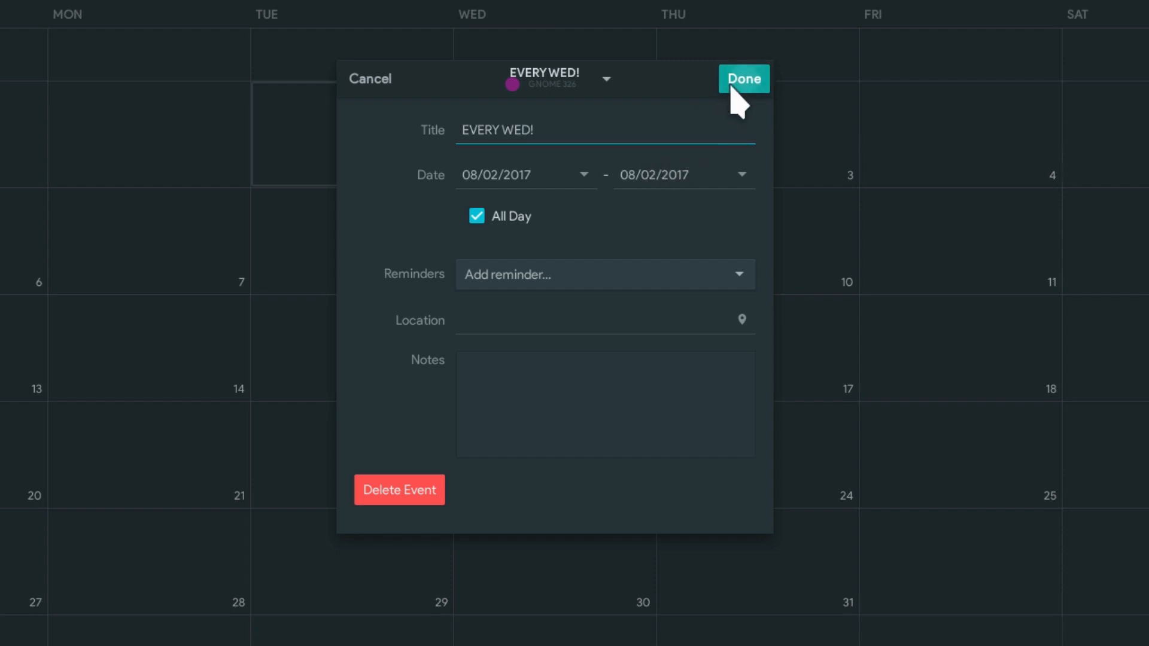
{"action": "left_click", "coordinate": [743, 79]}
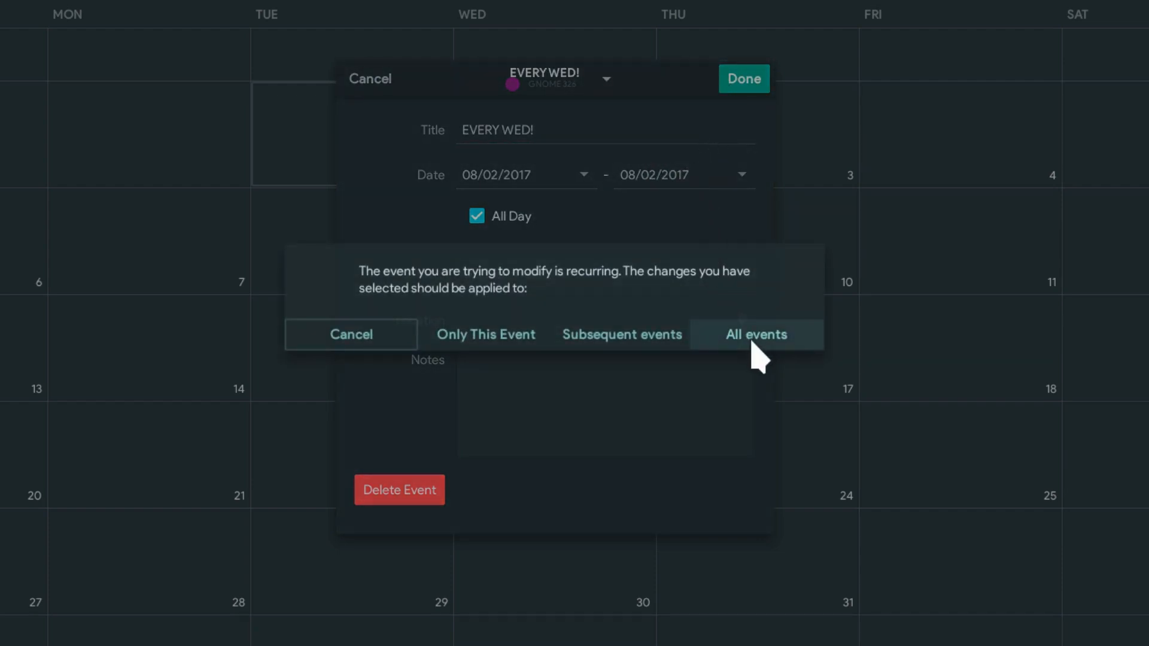
{"action": "left_click", "coordinate": [755, 334]}
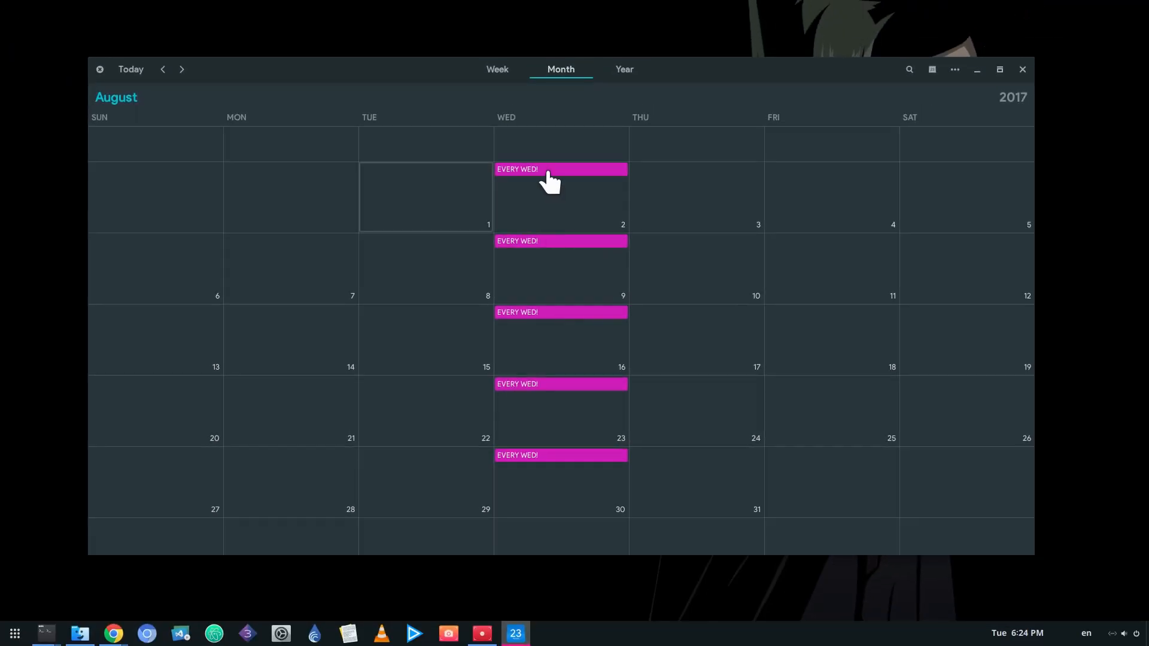
{"action": "left_click", "coordinate": [561, 169]}
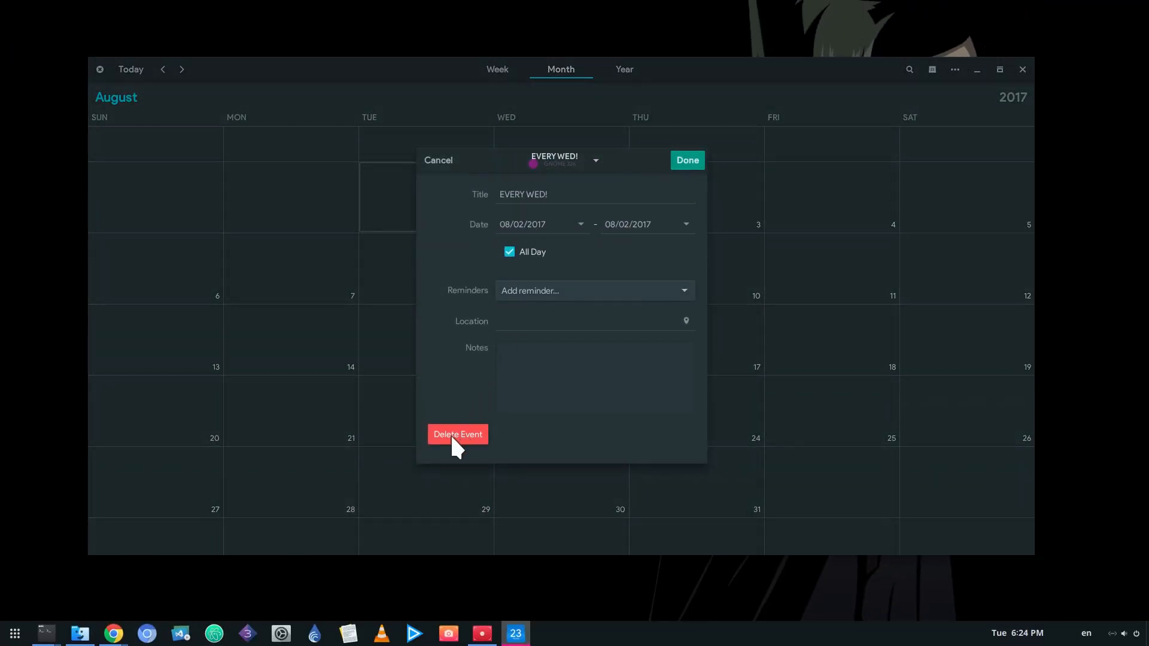
Step: Delete every occurrence of the EVERY WED! event, leaving August empty
{"action": "left_click", "coordinate": [457, 433]}
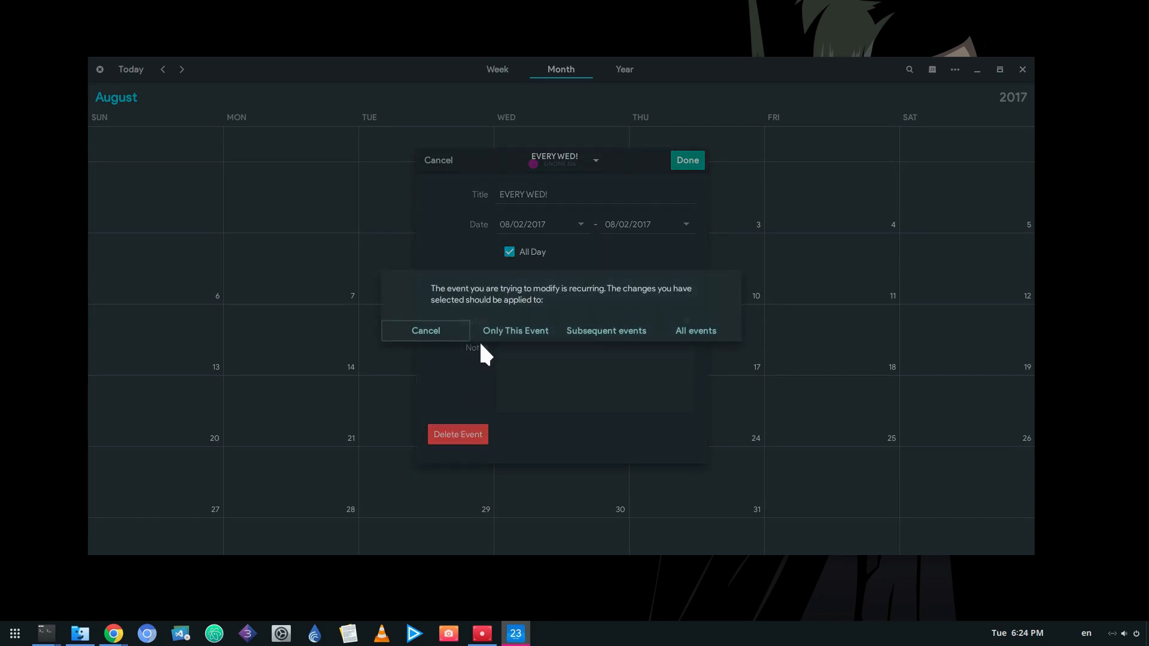
{"action": "left_click", "coordinate": [694, 331]}
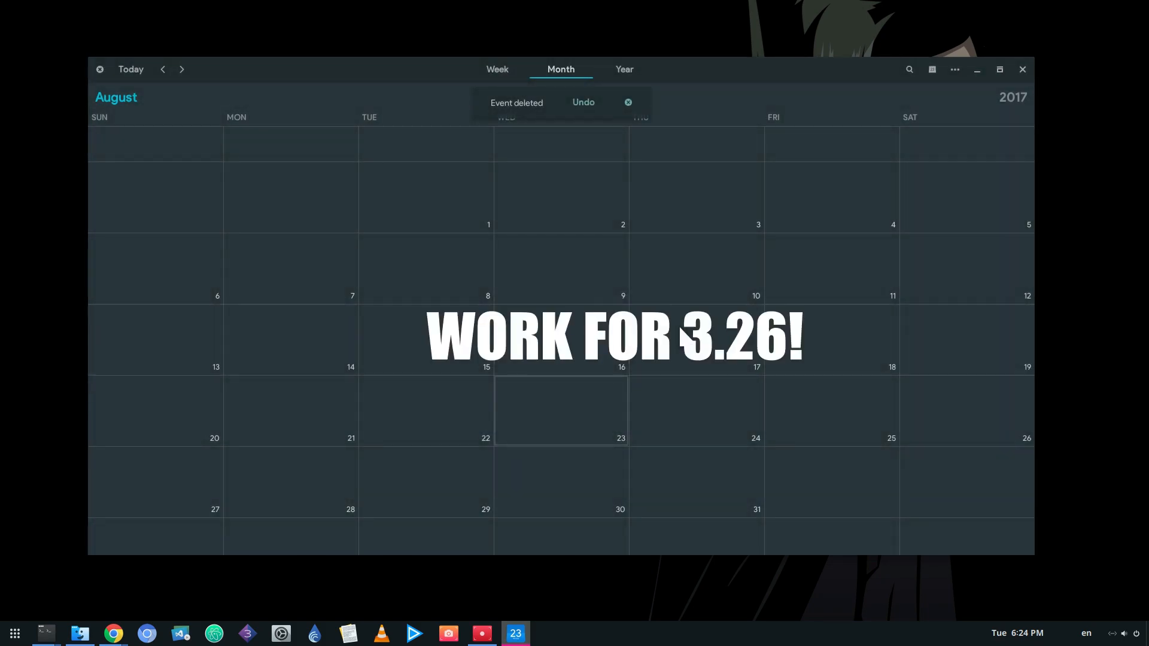